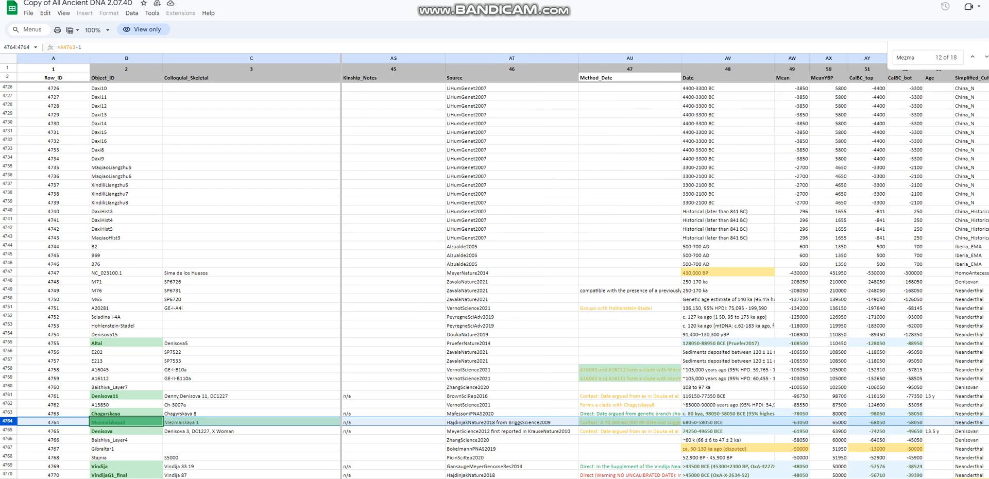
# Review the NOSHACOT eye colour likelihoods and highlight the Light Brown Eyes line
pyautogui.hscroll(-3)
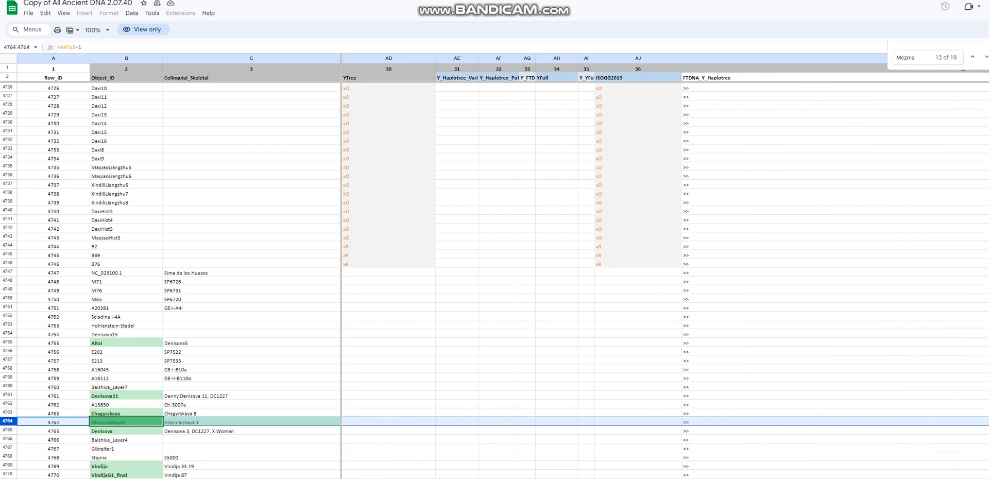
pyautogui.hscroll(-3)
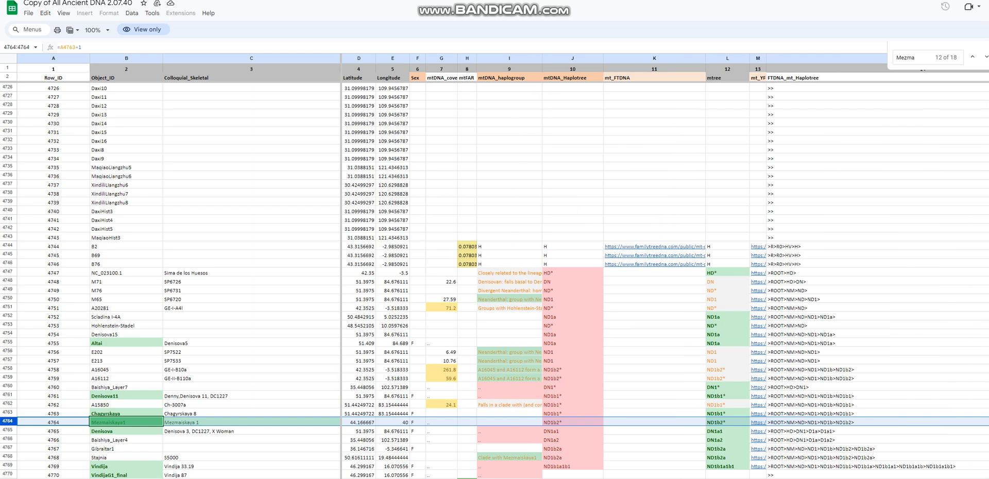
pyautogui.hscroll(3)
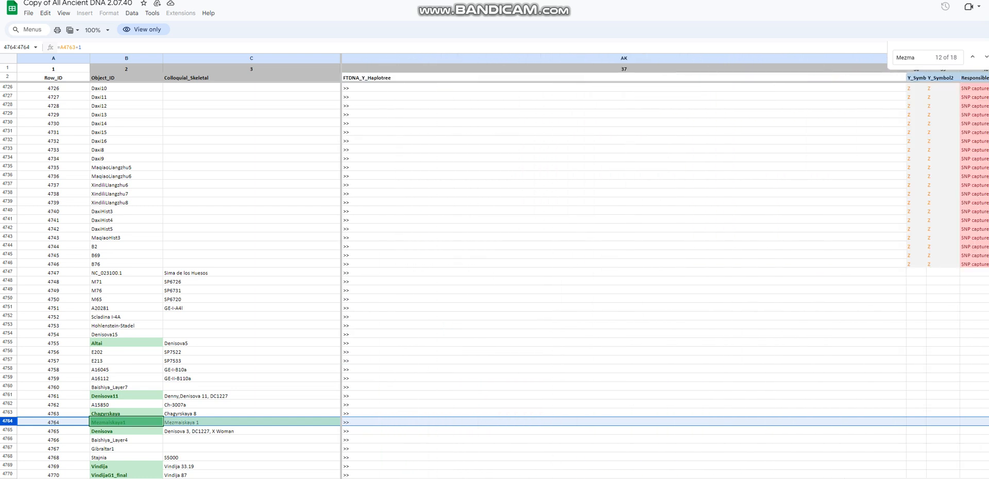
pyautogui.hscroll(3)
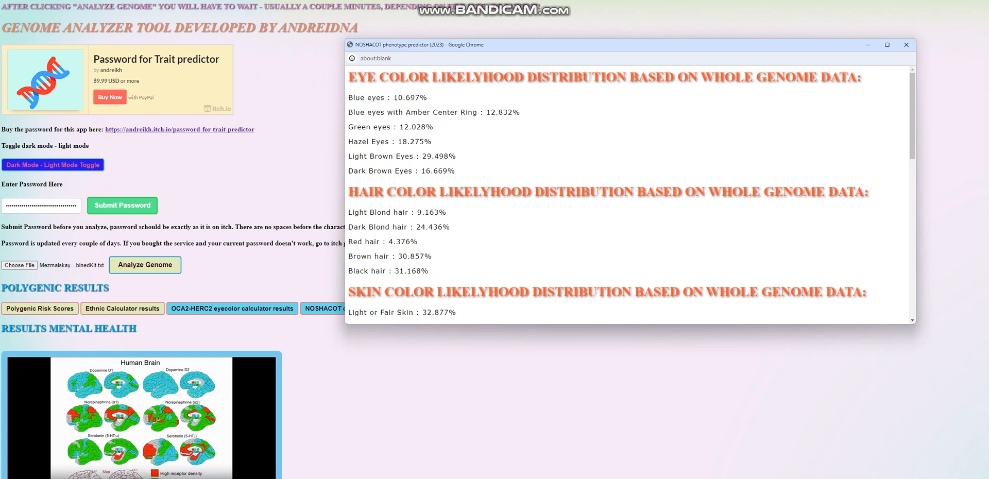
pyautogui.doubleClick(401, 155)
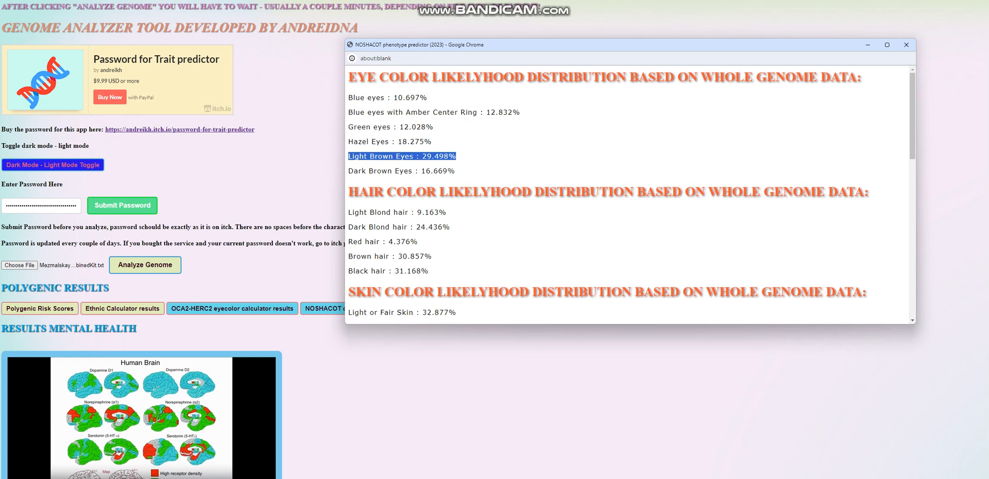
# Move through hair and skin colour to hair texture and highlight the kinky hair 92.5% line
pyautogui.scroll(-3)
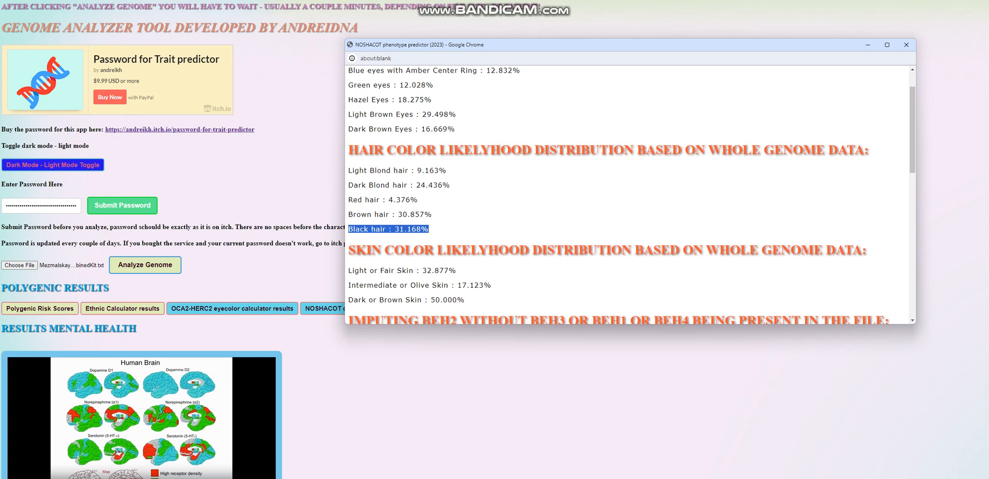
pyautogui.scroll(-3)
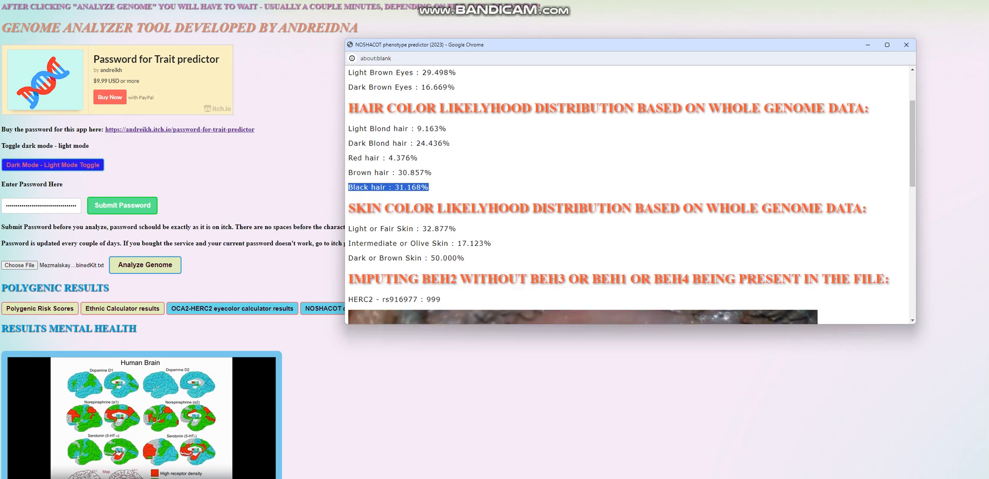
pyautogui.scroll(-3)
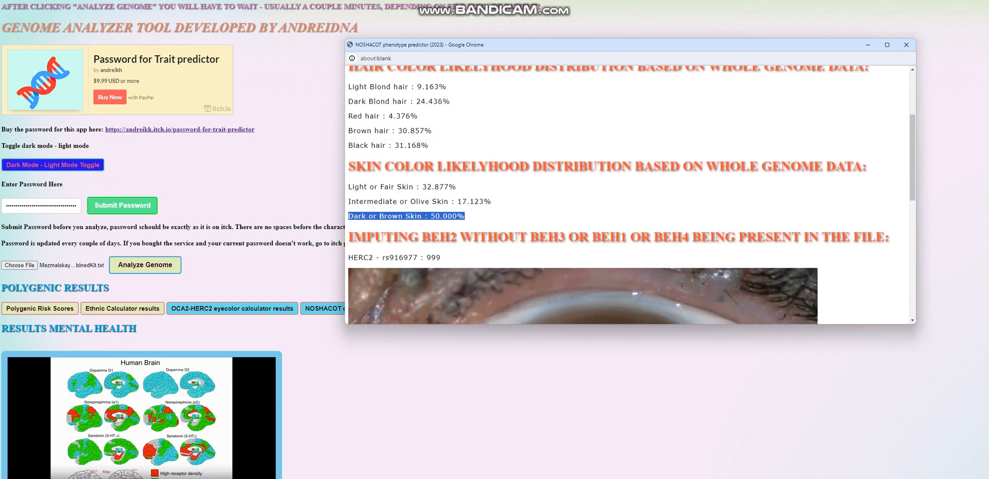
pyautogui.scroll(-3)
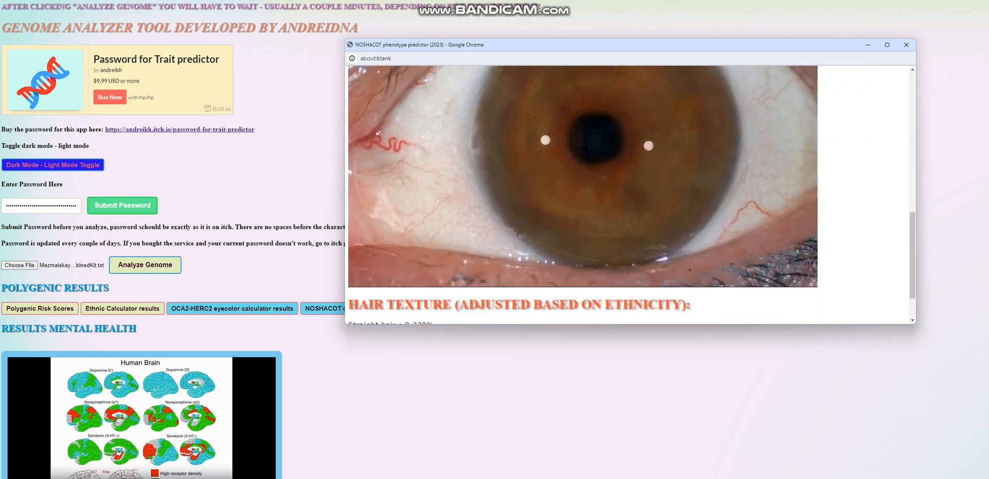
pyautogui.scroll(-3)
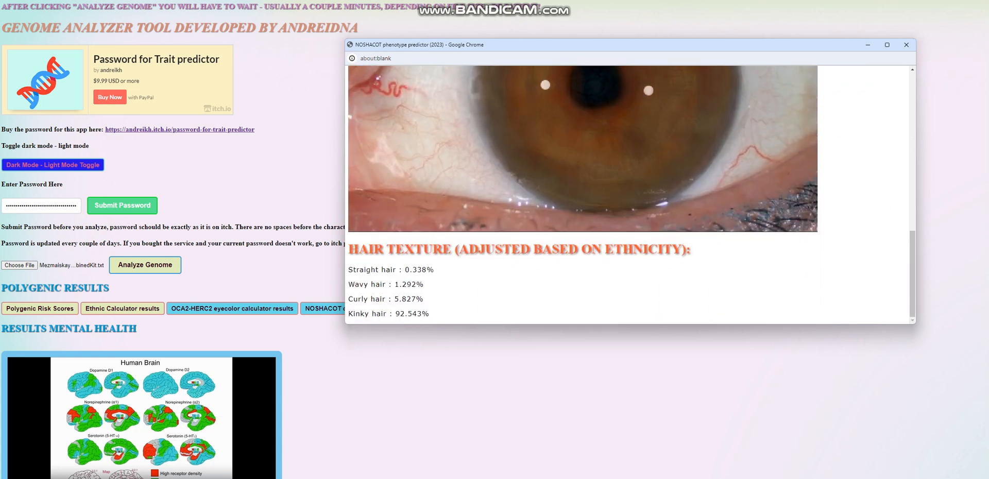
pyautogui.doubleClick(387, 313)
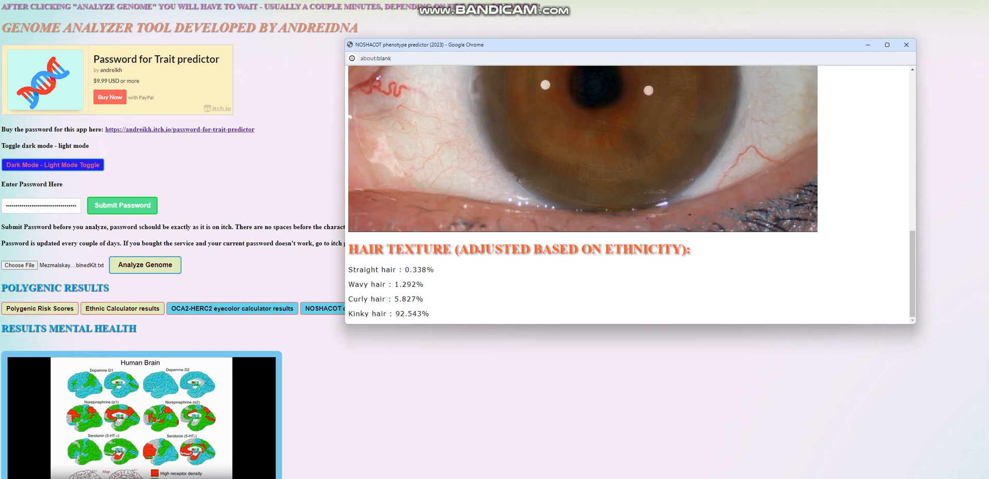
pyautogui.scroll(-3)
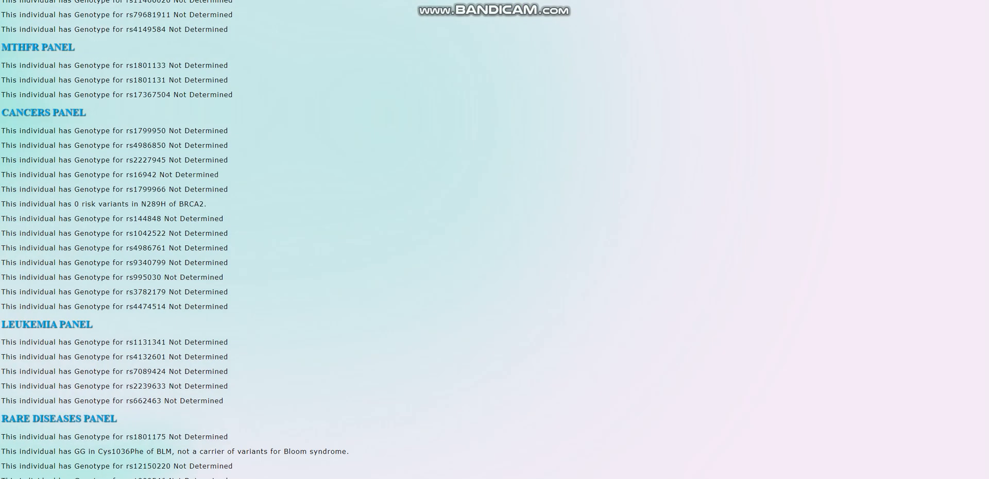
pyautogui.scroll(-3)
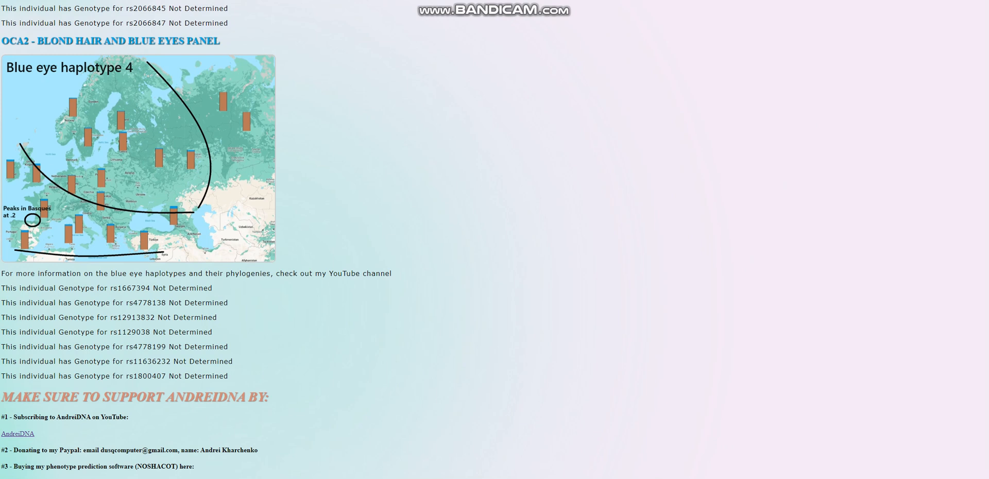
pyautogui.click(144, 99)
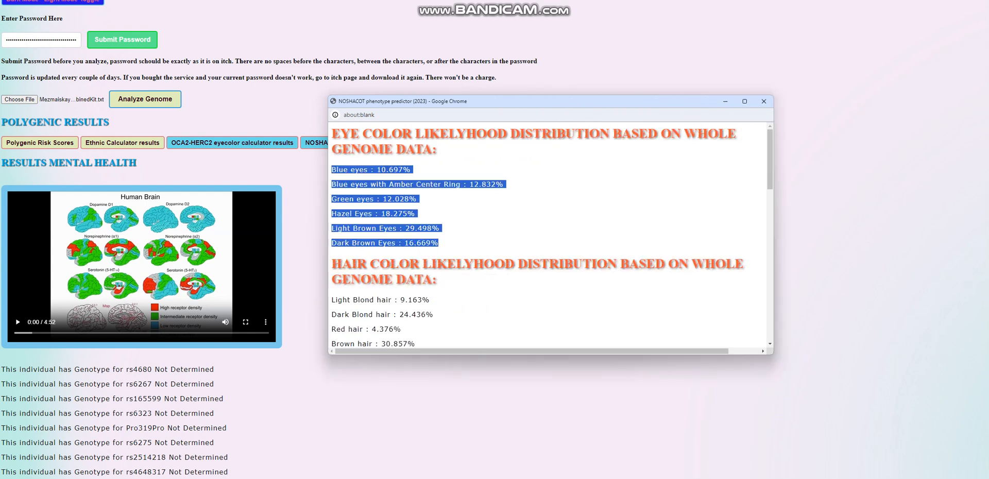
pyautogui.scroll(-3)
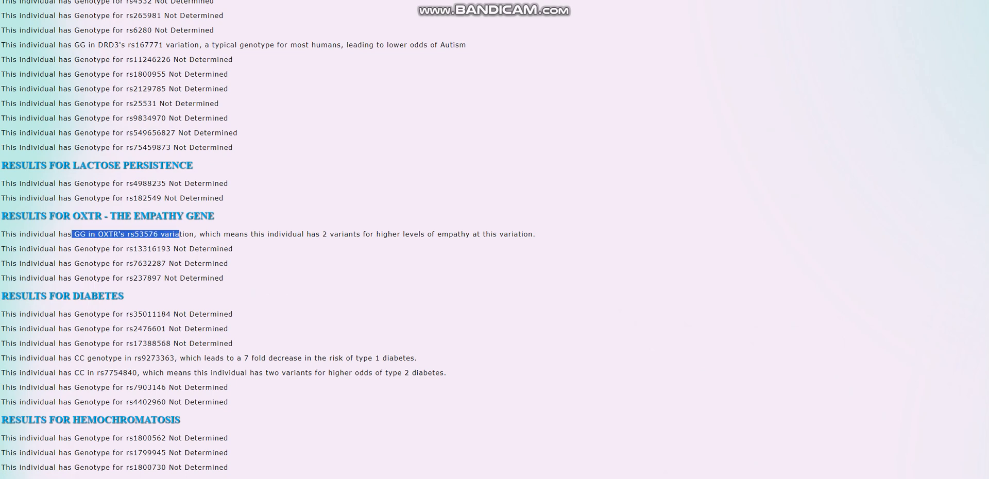
# Highlight the OXTR rs53576 GG finding and bring the rs7754840 CC diabetes variants into view
pyautogui.moveTo(179, 233); pyautogui.dragTo(248, 234)
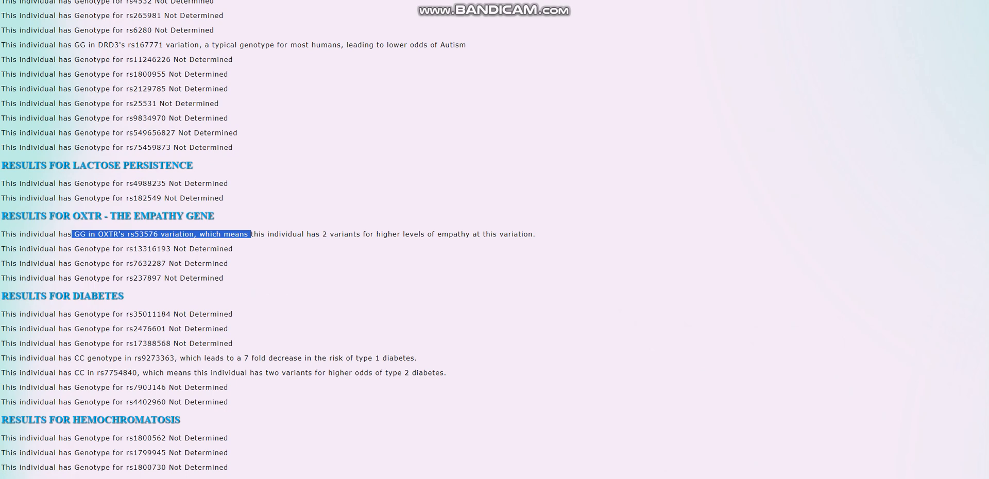
pyautogui.scroll(-3)
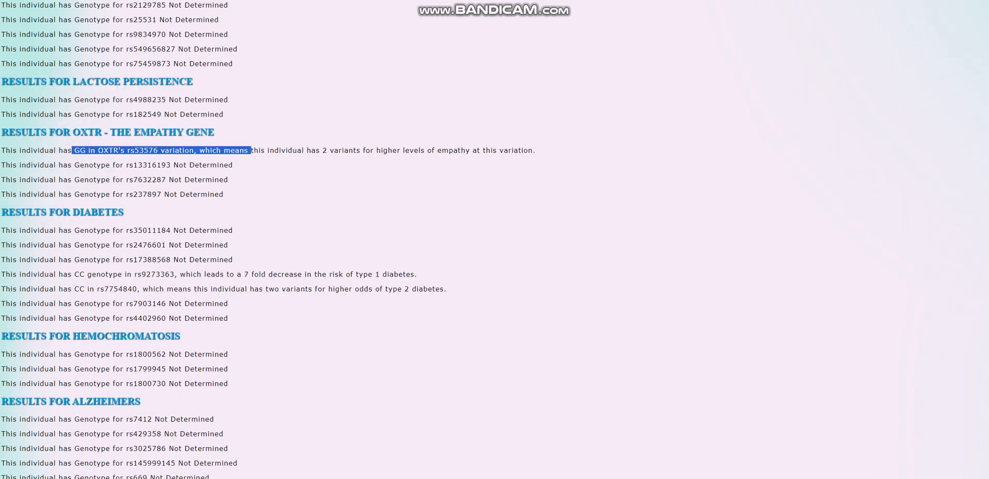
pyautogui.scroll(-3)
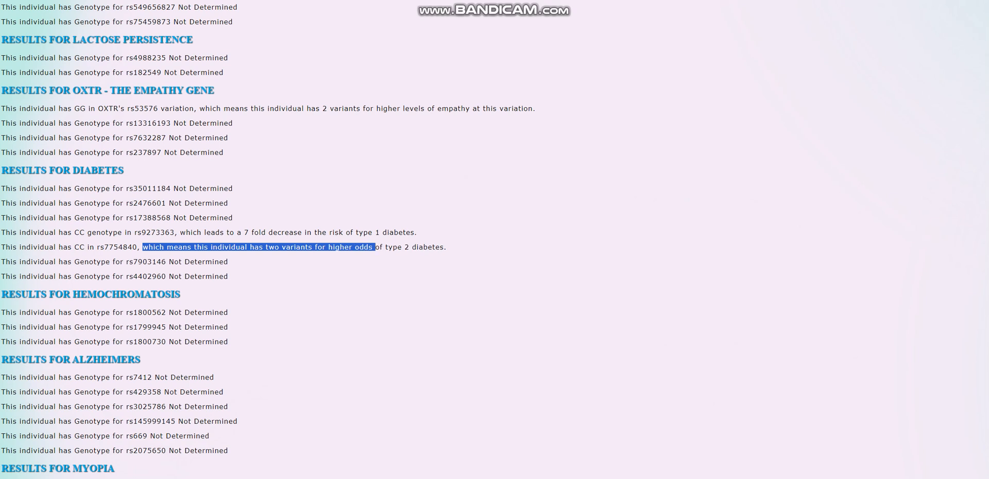
pyautogui.scroll(3)
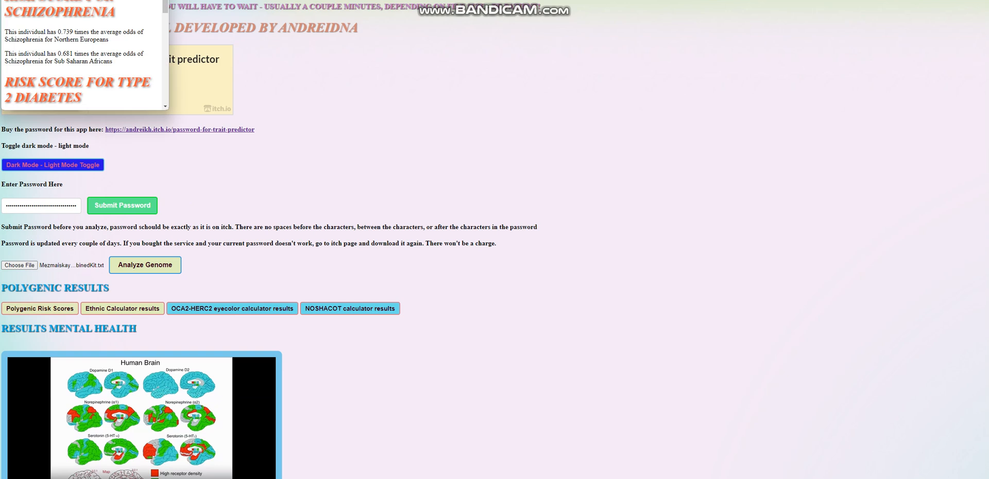
pyautogui.click(39, 308)
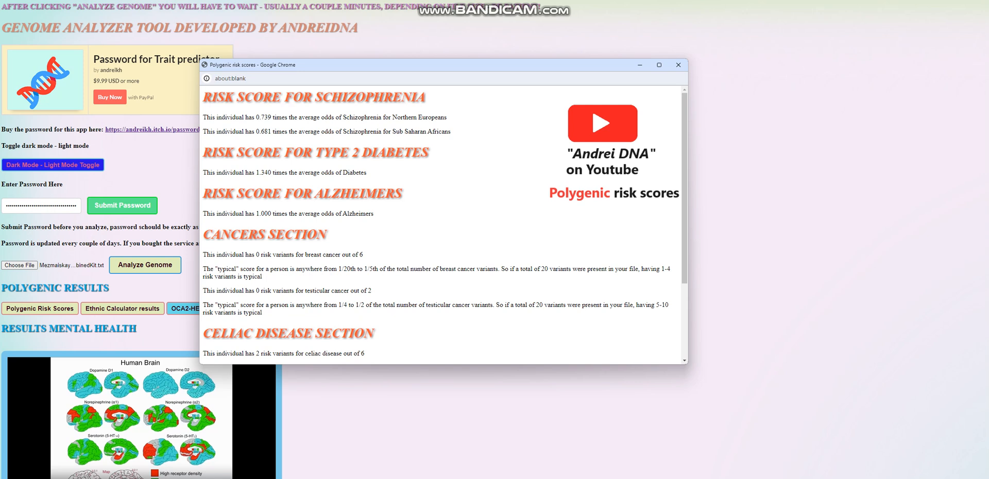
pyautogui.doubleClick(263, 172)
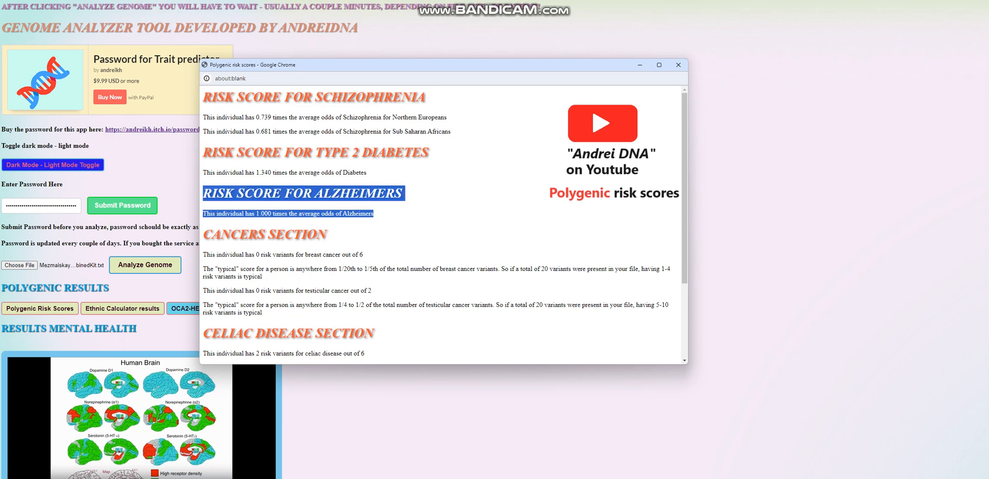
pyautogui.scroll(-3)
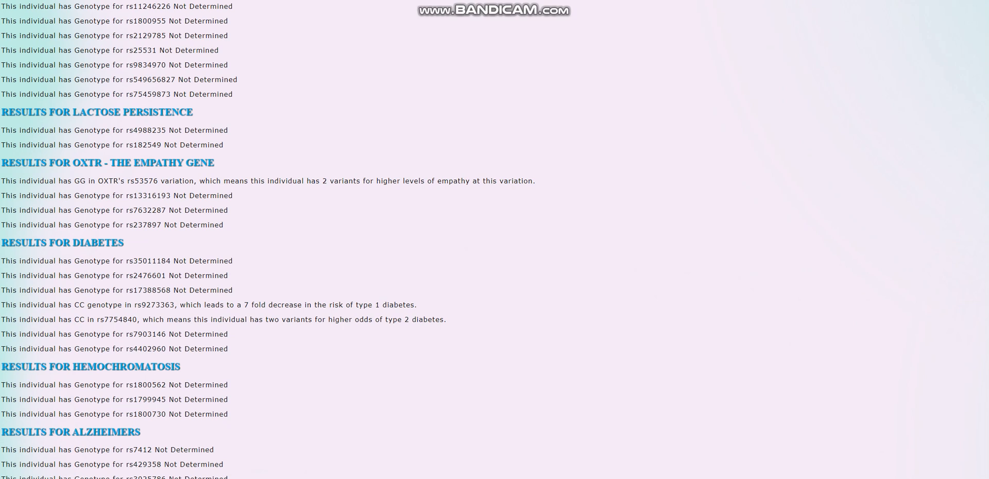
pyautogui.scroll(-3)
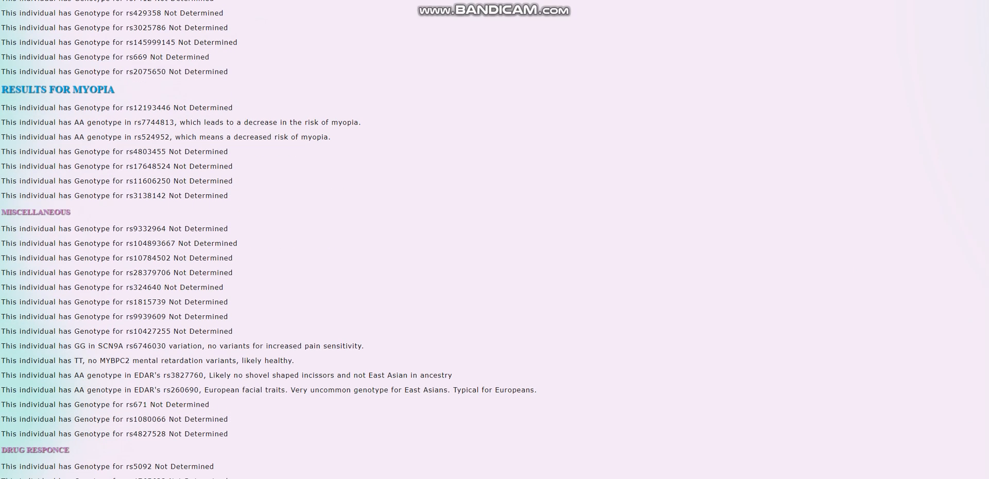
pyautogui.scroll(-3)
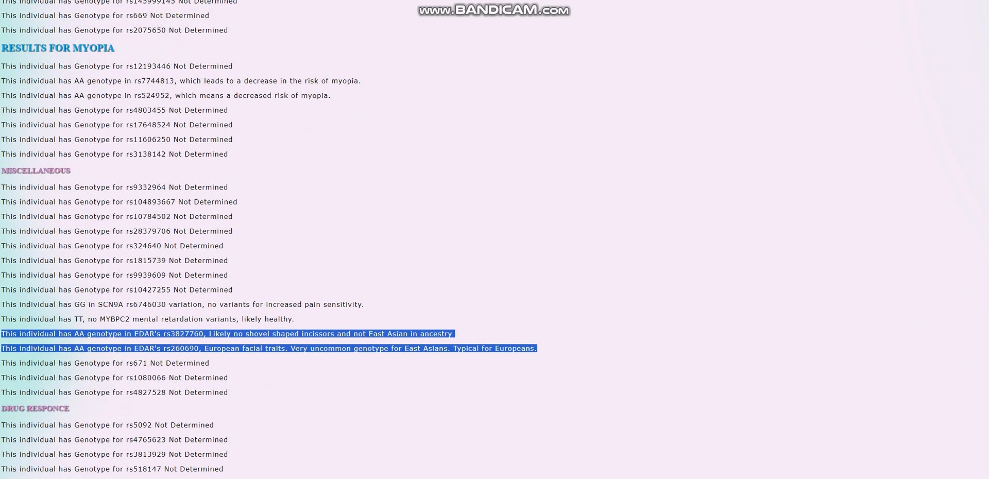
pyautogui.scroll(-3)
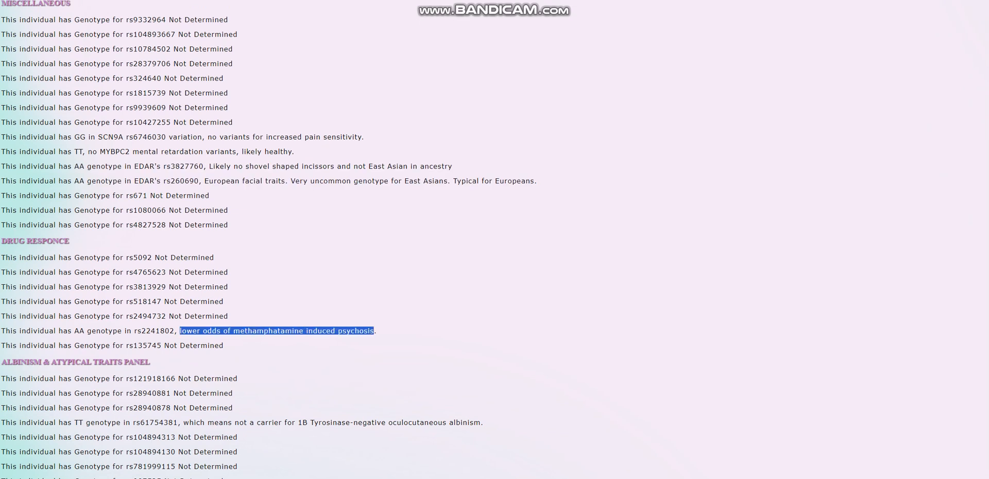
pyautogui.scroll(-3)
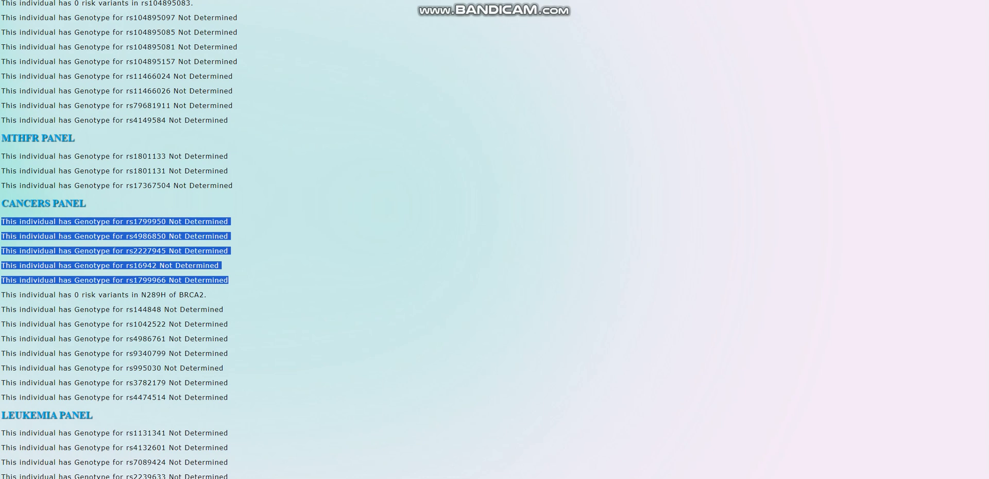
pyautogui.scroll(-3)
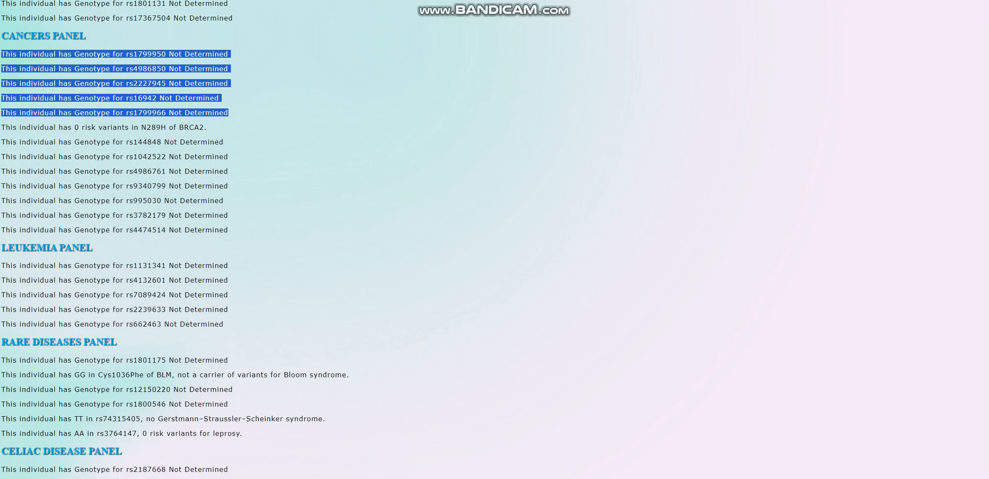
pyautogui.scroll(-3)
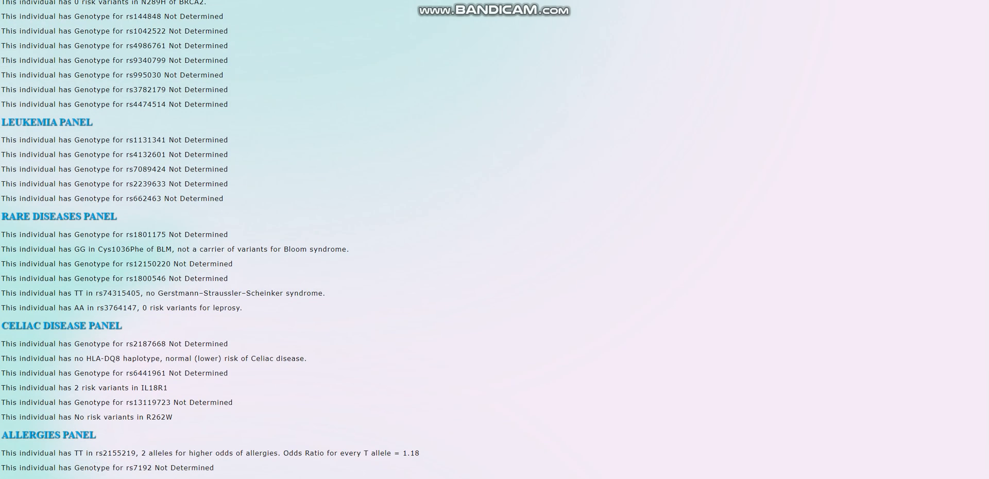
pyautogui.moveTo(69, 249); pyautogui.dragTo(248, 250)
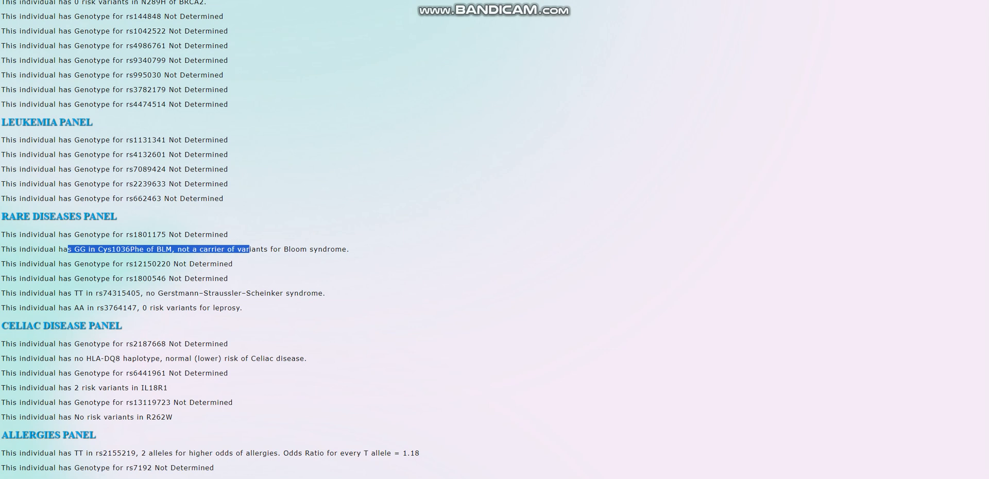
pyautogui.scroll(-3)
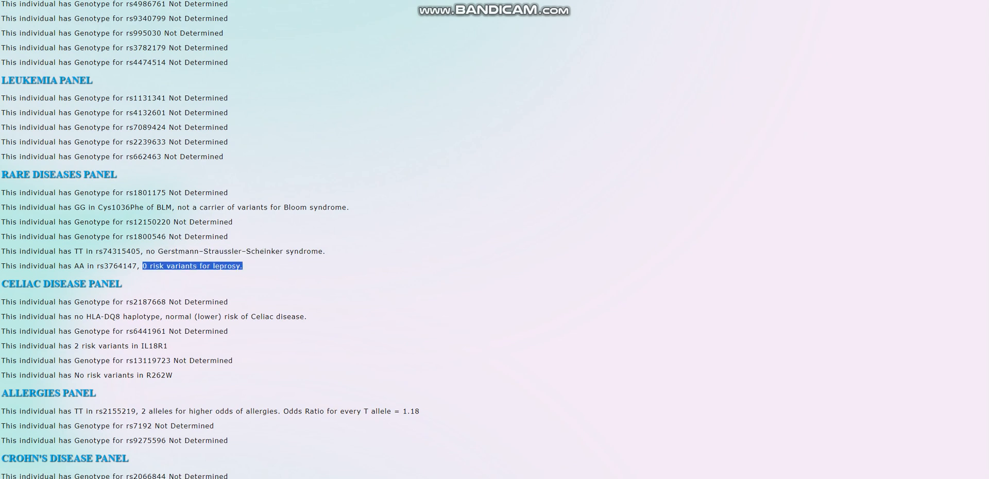
pyautogui.scroll(-3)
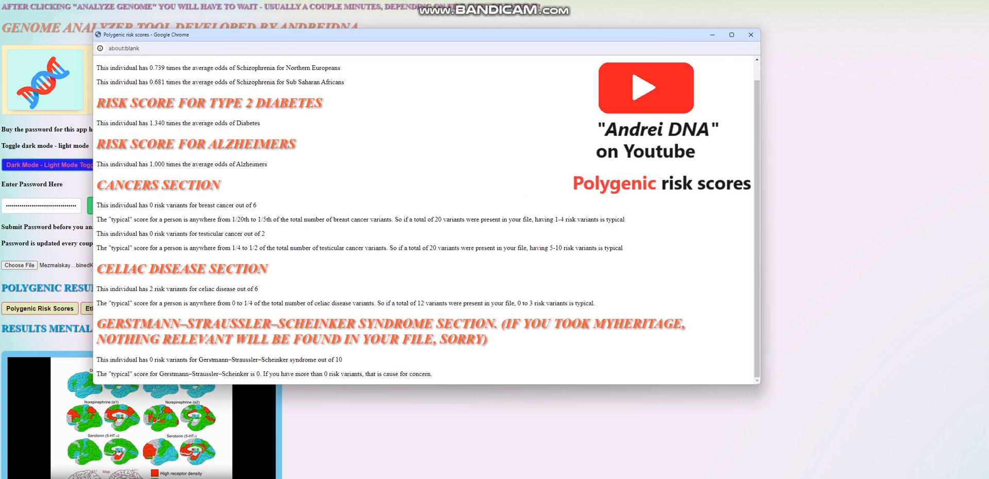
pyautogui.doubleClick(201, 289)
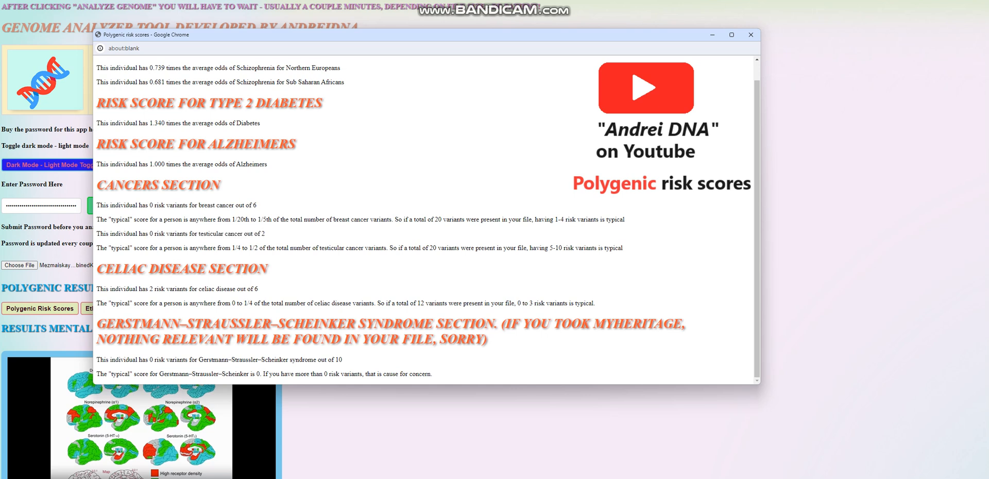
pyautogui.click(750, 35)
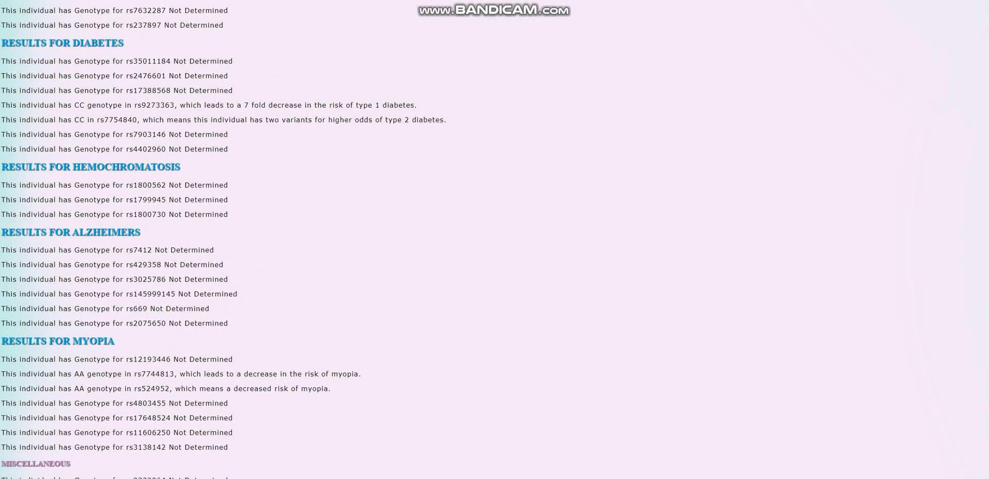
pyautogui.scroll(-3)
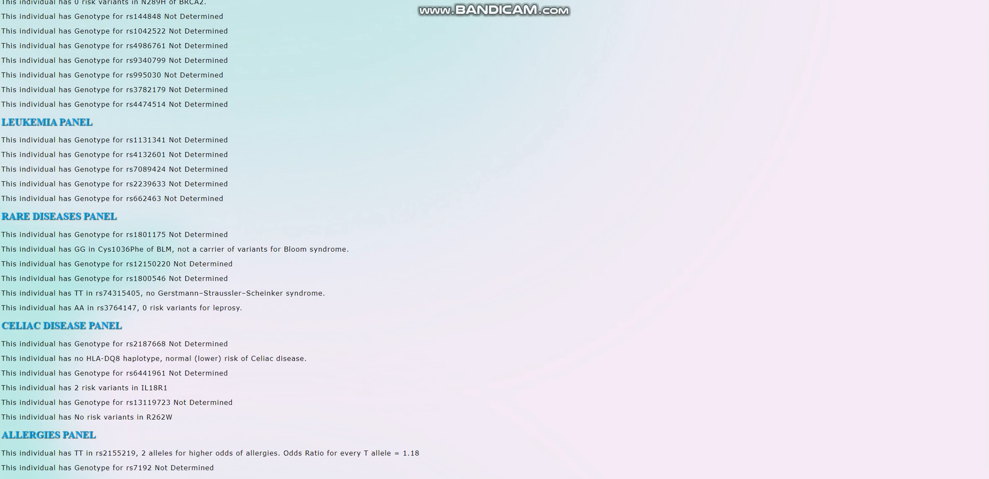
pyautogui.scroll(-3)
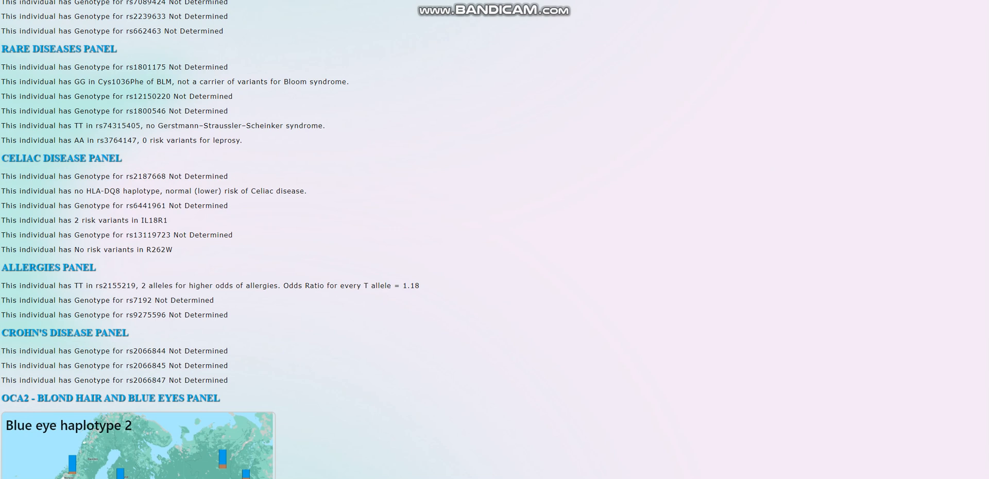
pyautogui.moveTo(72, 286); pyautogui.dragTo(196, 285)
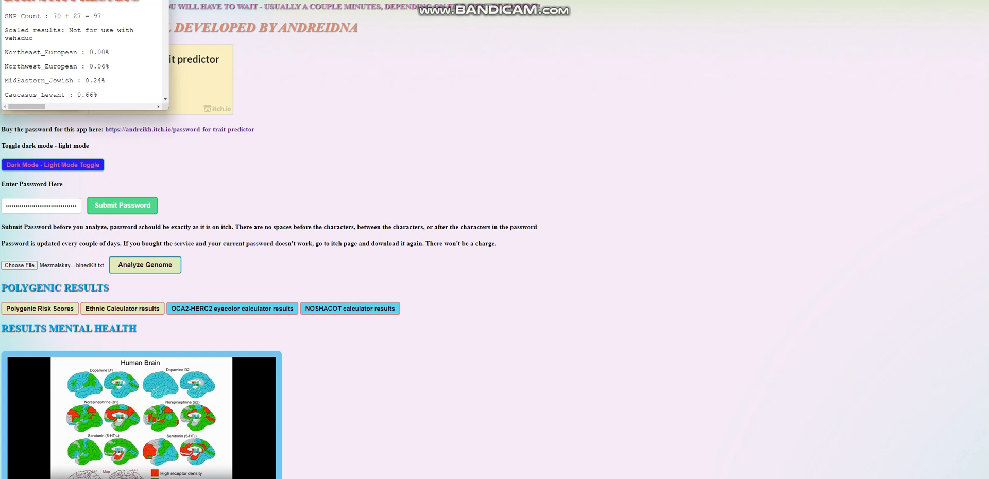
# Show the ethnic calculator's 85.43% African share and locate the TARGET and SOURCE coordinate lines
pyautogui.click(122, 308)
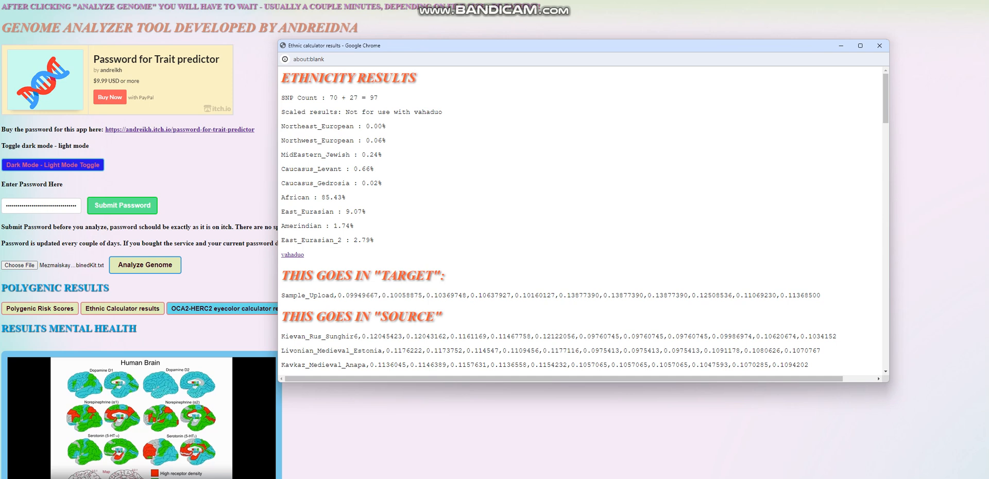
pyautogui.doubleClick(332, 198)
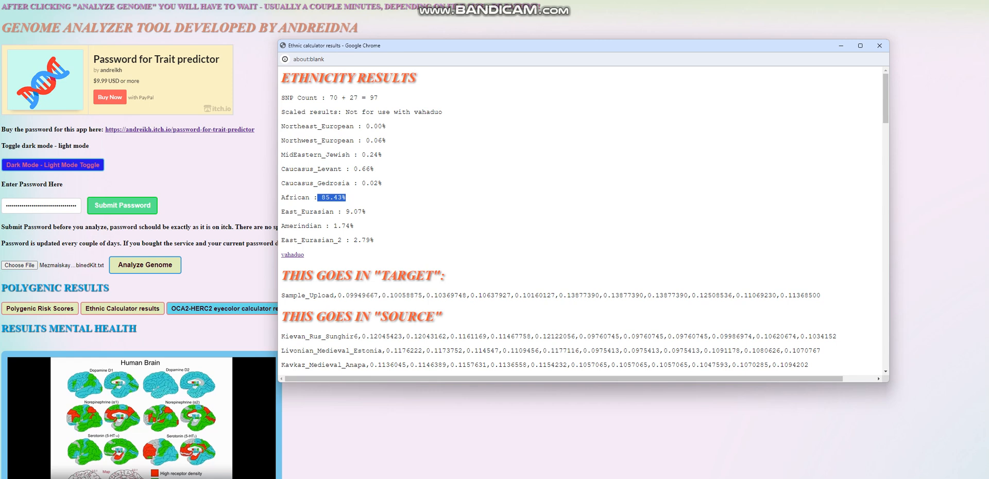
pyautogui.scroll(-3)
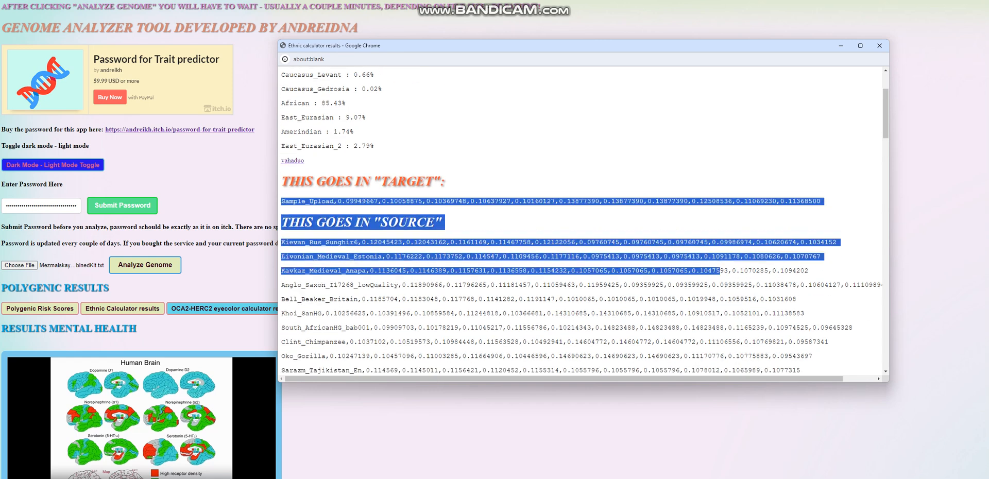
pyautogui.scroll(-3)
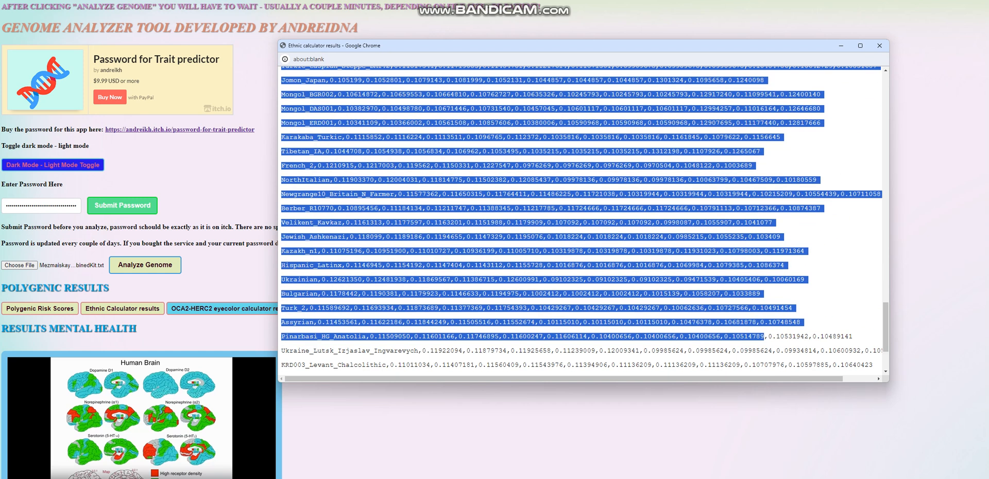
pyautogui.scroll(-3)
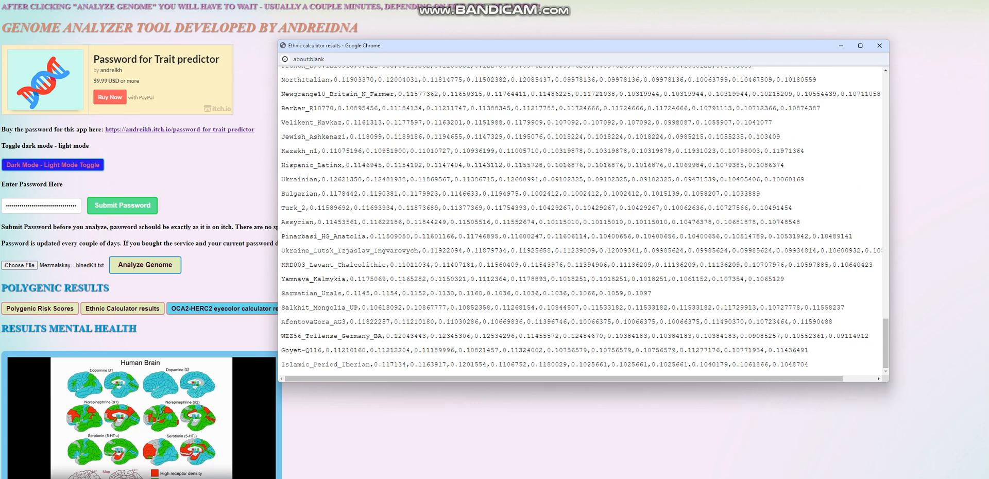
pyautogui.scroll(3)
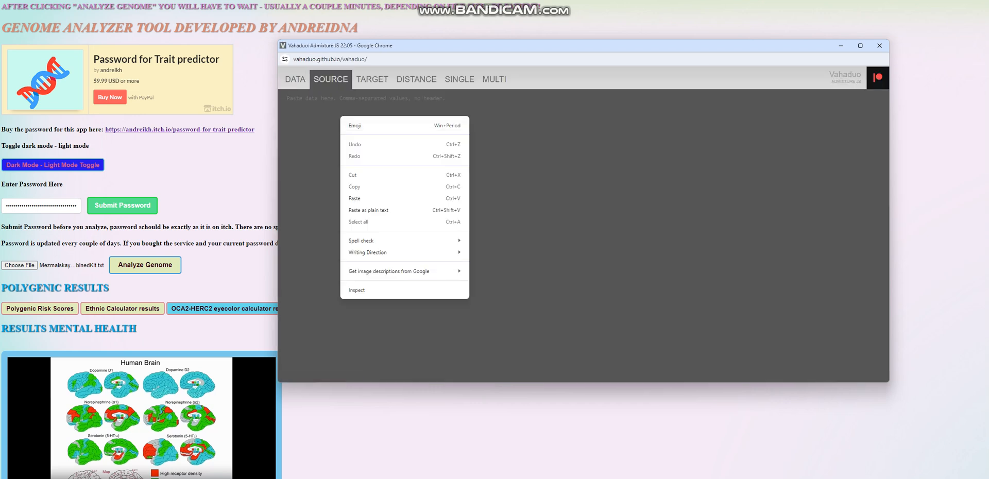
# Paste the reference coordinates as sources and Sample_Upload as target, then view distances with Vindija Neanderthal closest
pyautogui.click(354, 198)
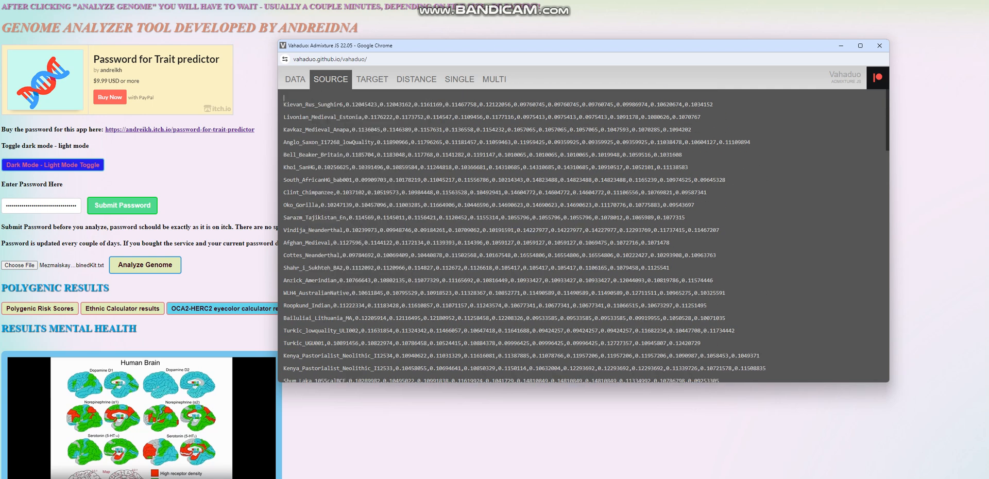
pyautogui.click(372, 79)
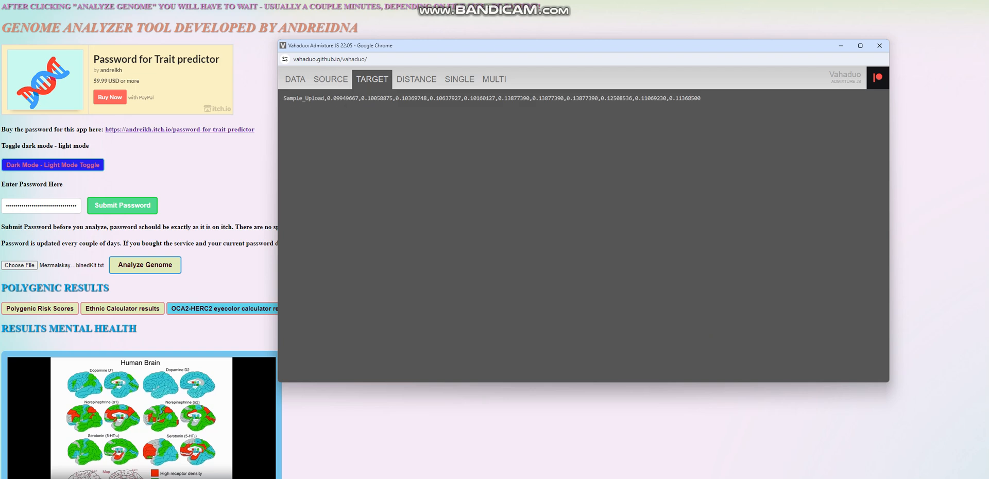
pyautogui.click(415, 78)
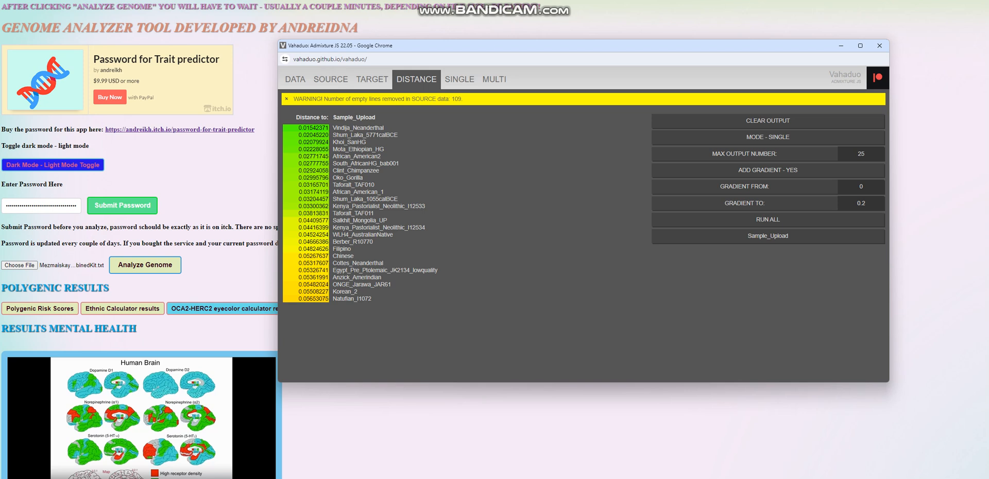
# Model Sample_Upload in SINGLE mode capped at three populations with a 1x distance penalty
pyautogui.click(459, 78)
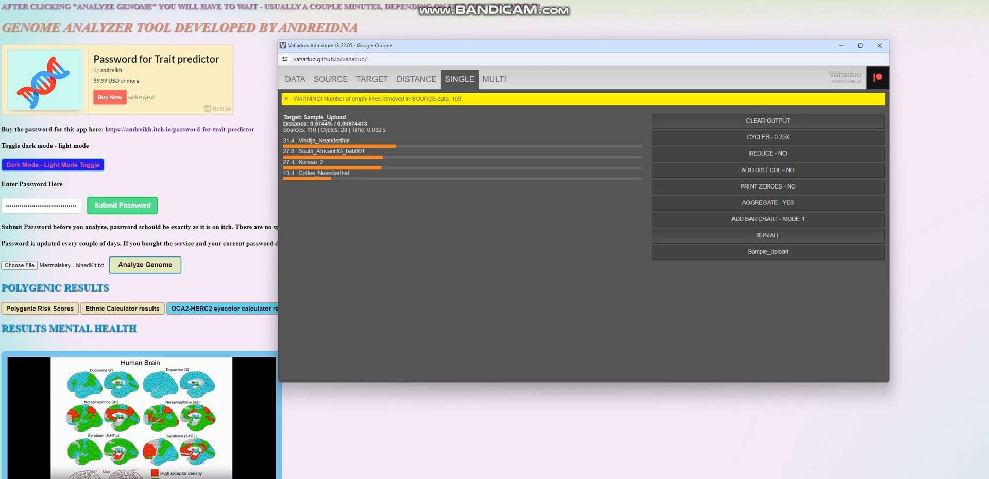
pyautogui.click(767, 154)
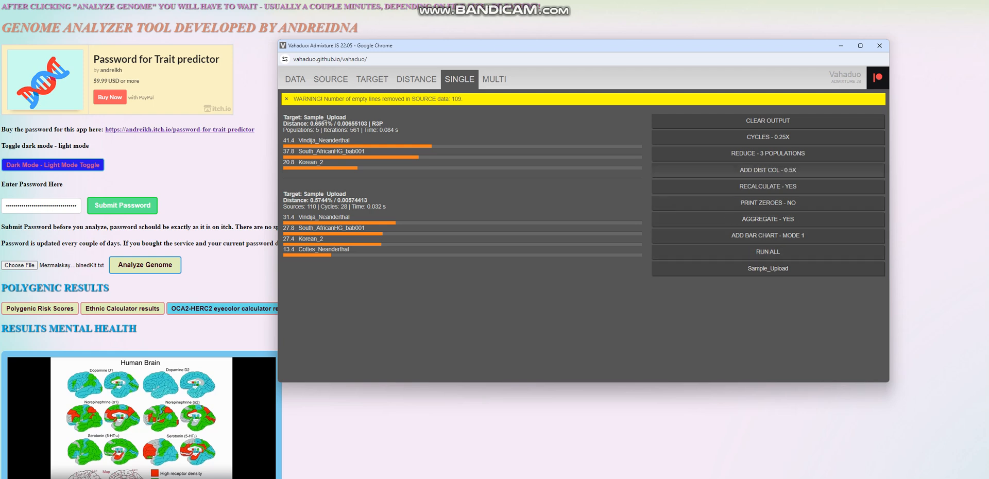
pyautogui.click(767, 170)
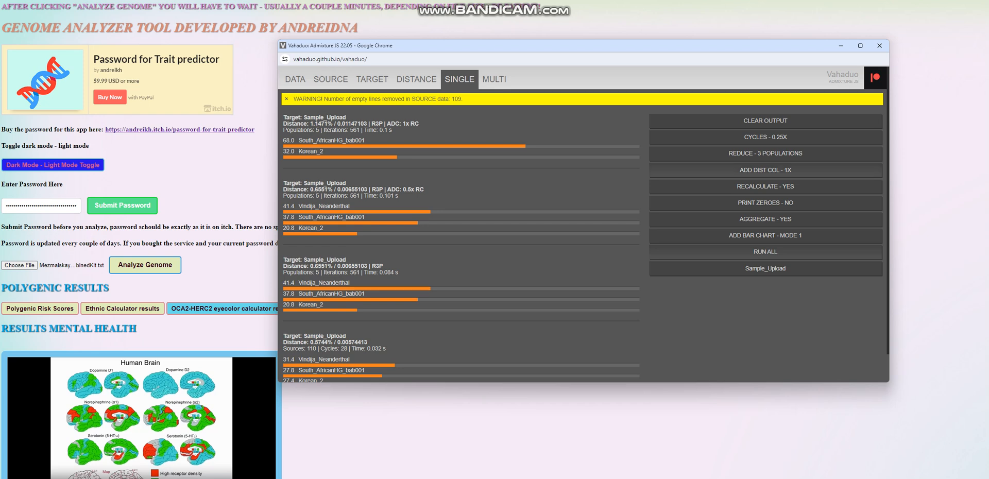
# Rerun the model with the population limit raised to four and then five
pyautogui.click(764, 154)
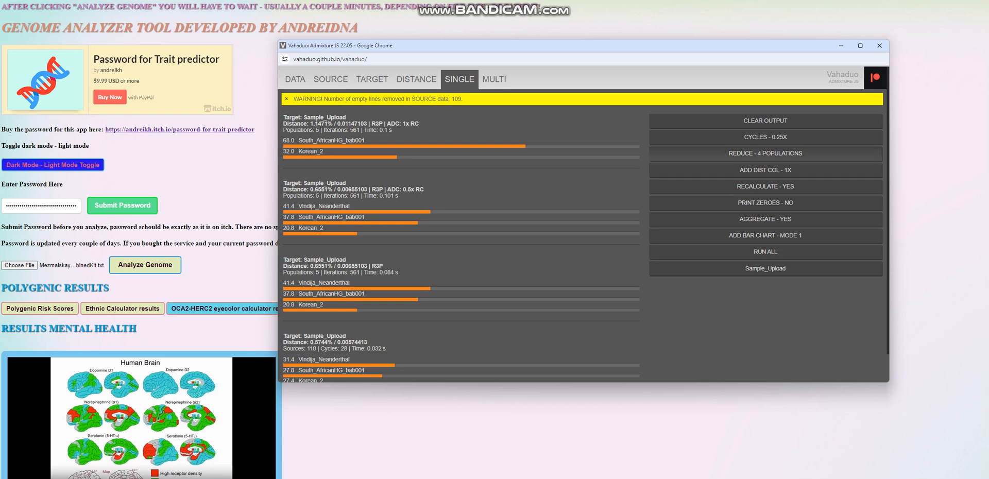
pyautogui.click(765, 170)
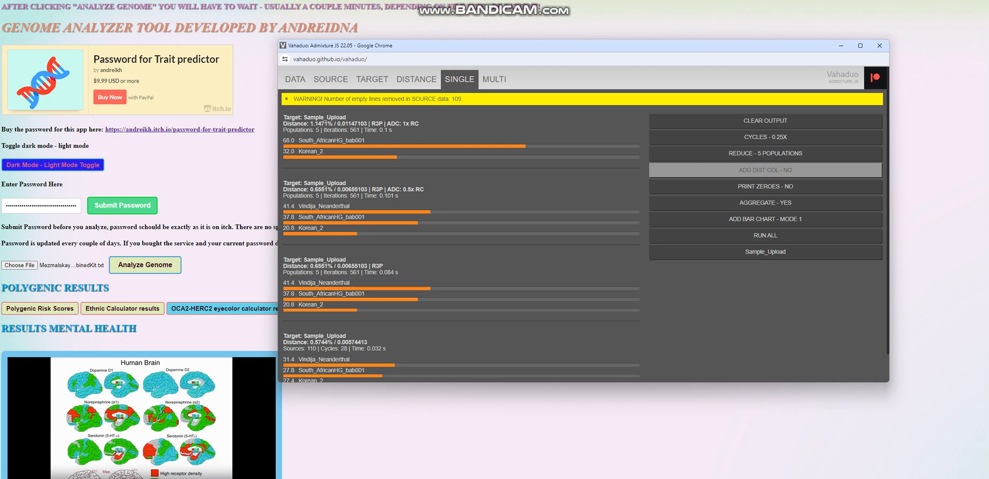
pyautogui.click(766, 170)
pyautogui.write('kor')
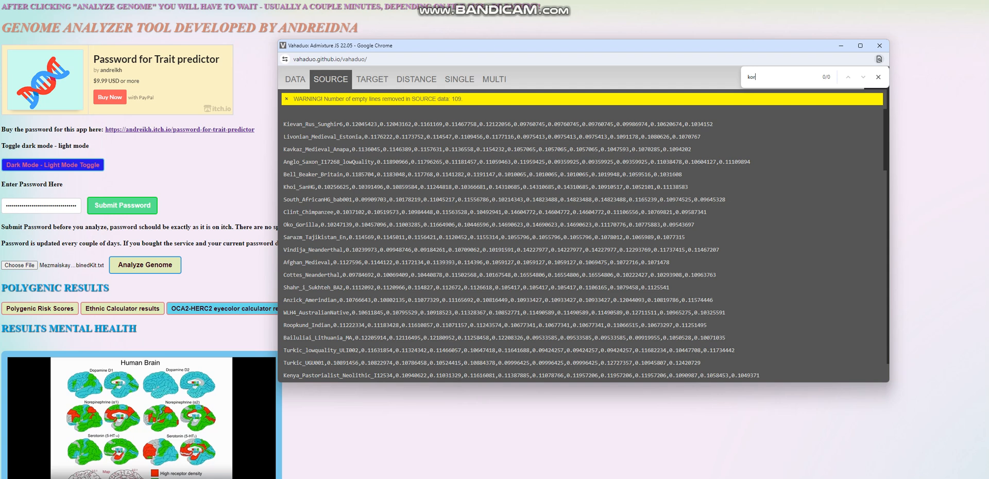
# Run five-population models adding Khoi_SanHG with Chinese or Korean_2 alongside Vindija_Neanderthal
pyautogui.click(460, 78)
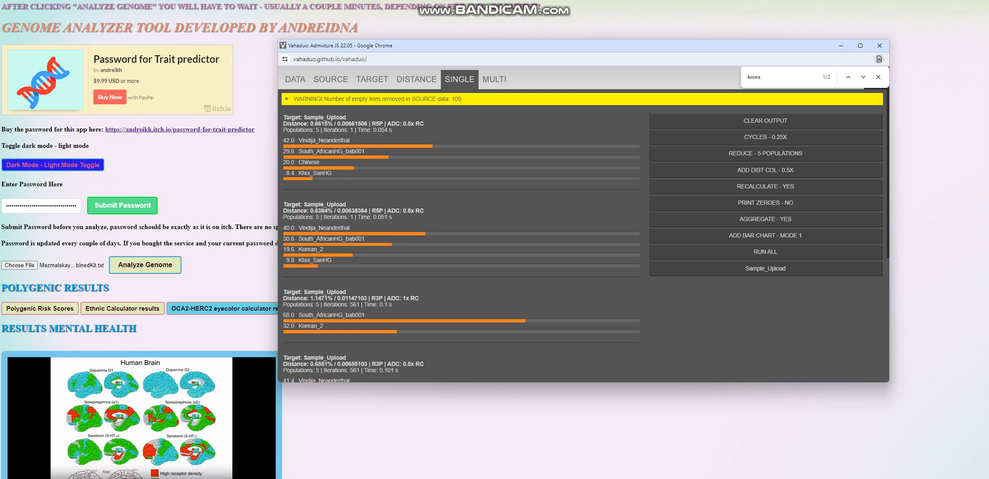
pyautogui.click(877, 76)
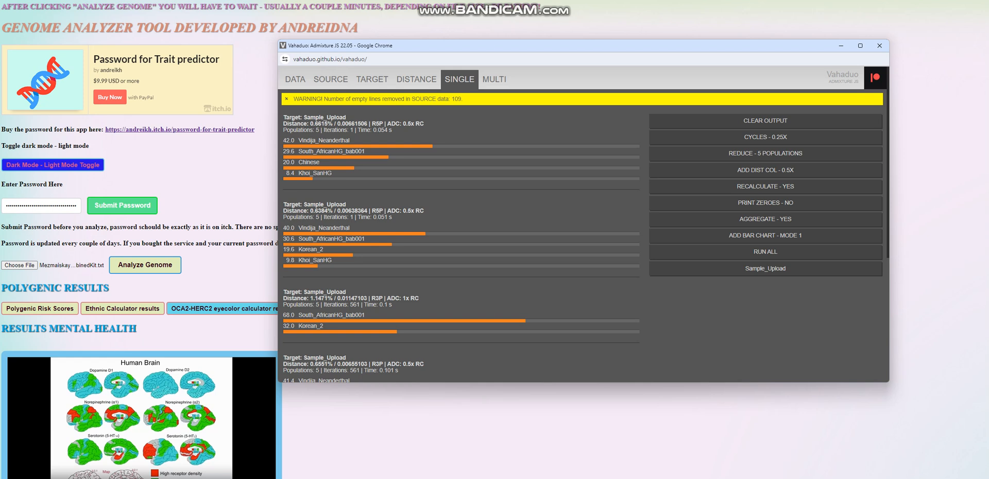